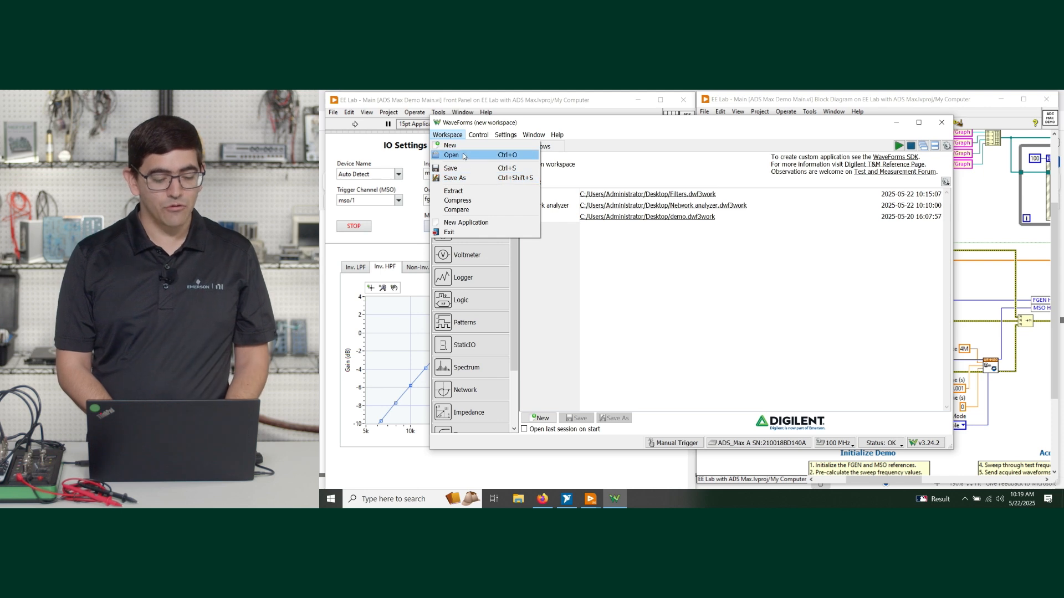
# Open the Filters.dwf3work workspace from the recent workspaces list
pyautogui.click(450, 155)
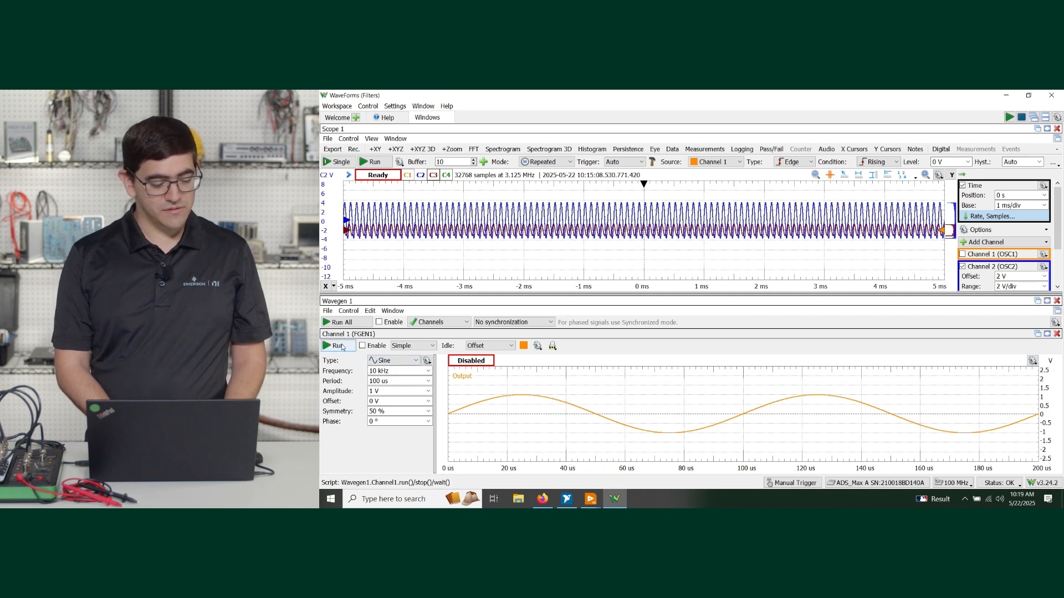
# Run Wavegen 1's 10 kHz sine output, then start Scope 1 acquisition
pyautogui.click(335, 345)
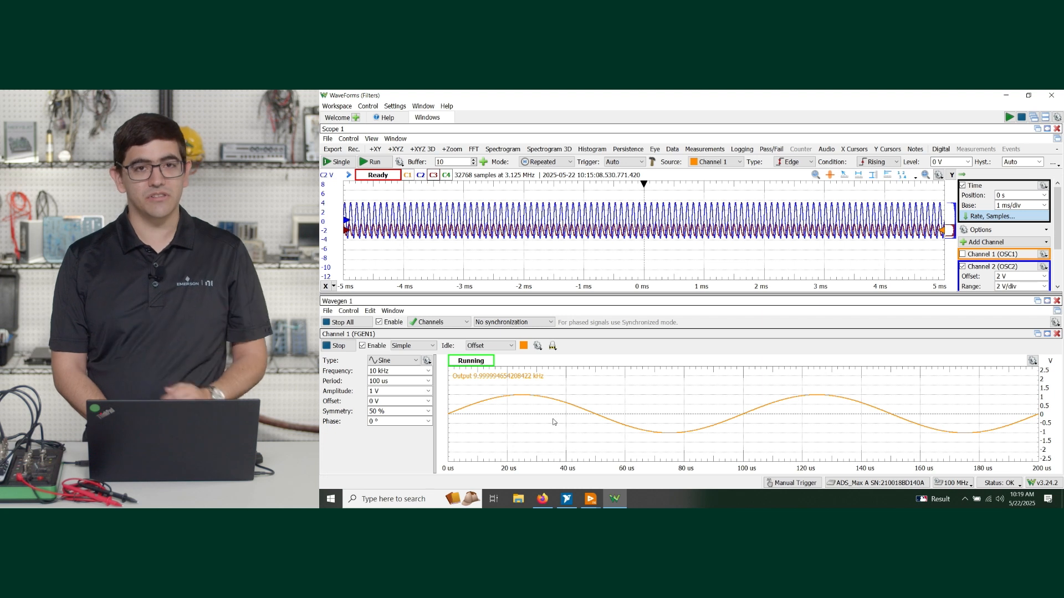
pyautogui.moveTo(550, 363)
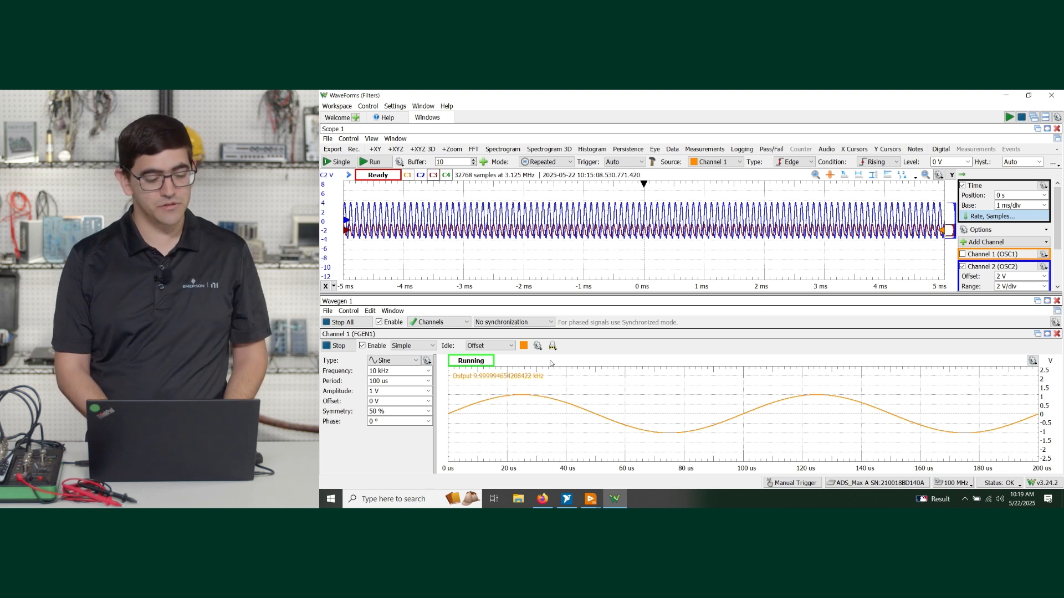
pyautogui.click(373, 161)
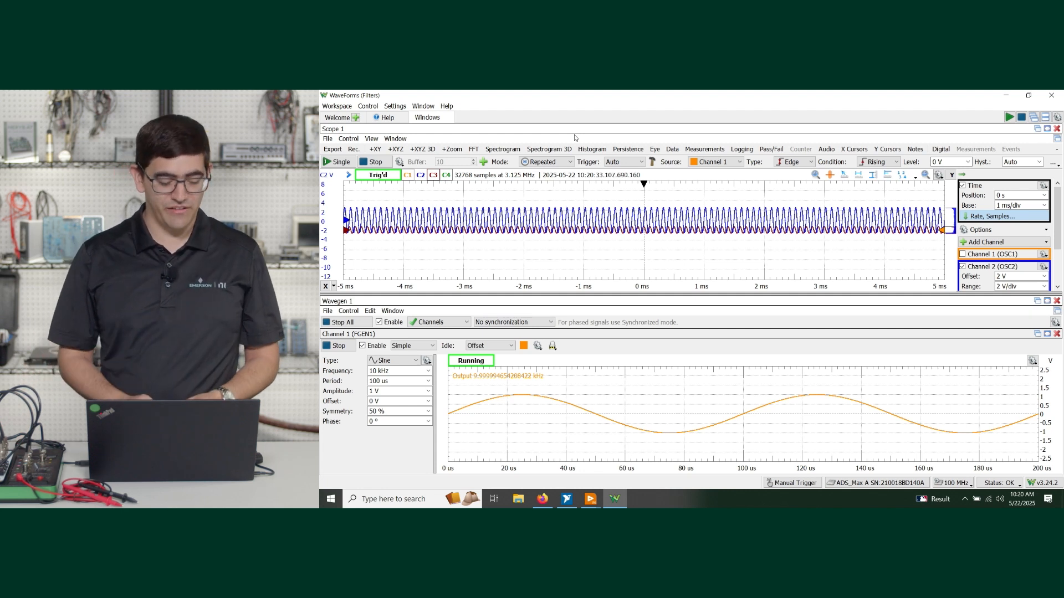
# Close WaveForms, saving the Filters workspace when prompted
pyautogui.press('alt+tab')
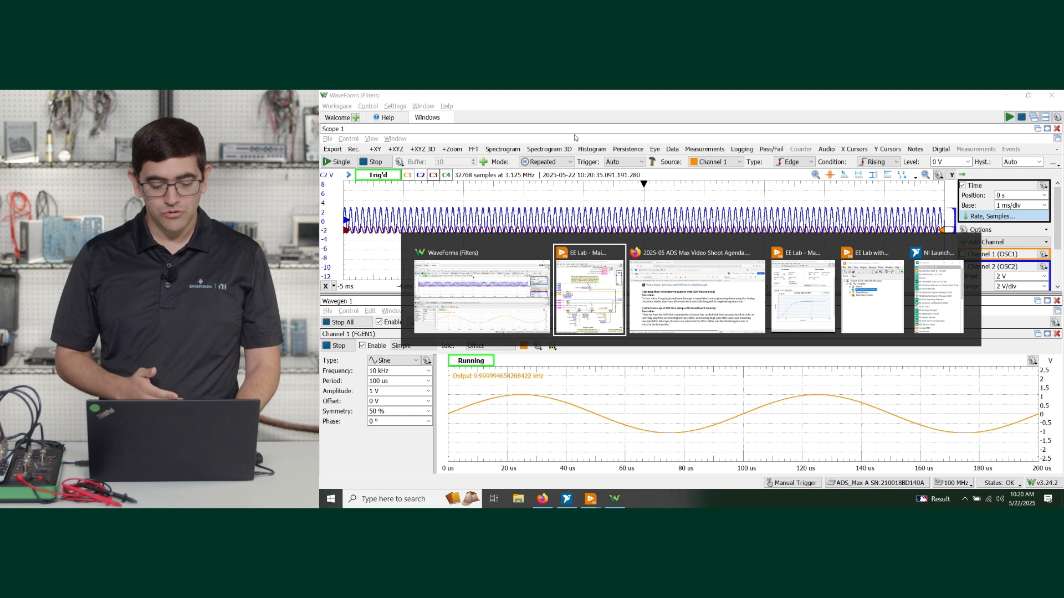
pyautogui.click(589, 292)
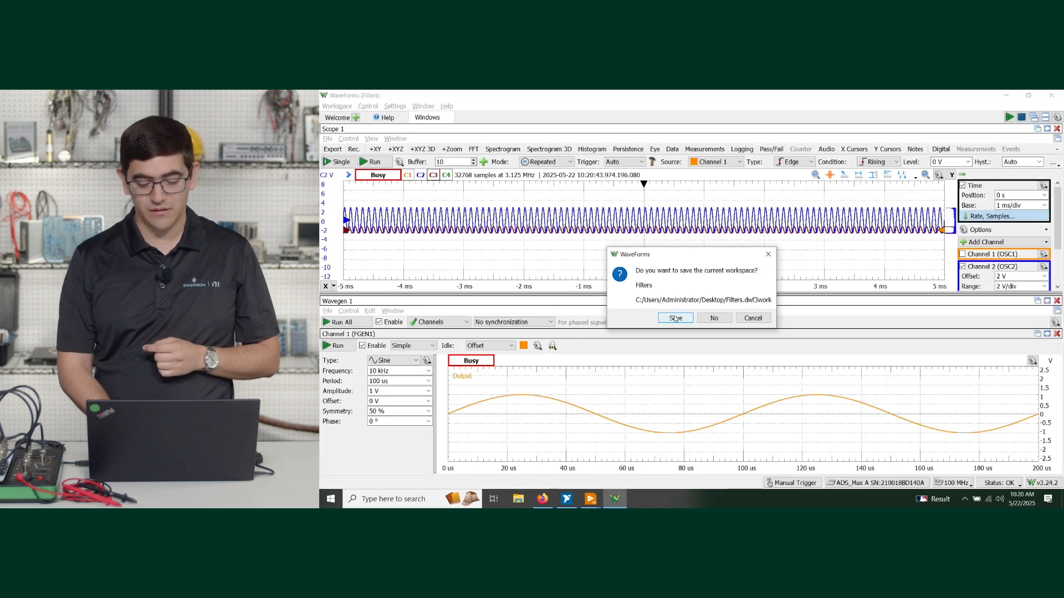
pyautogui.click(675, 318)
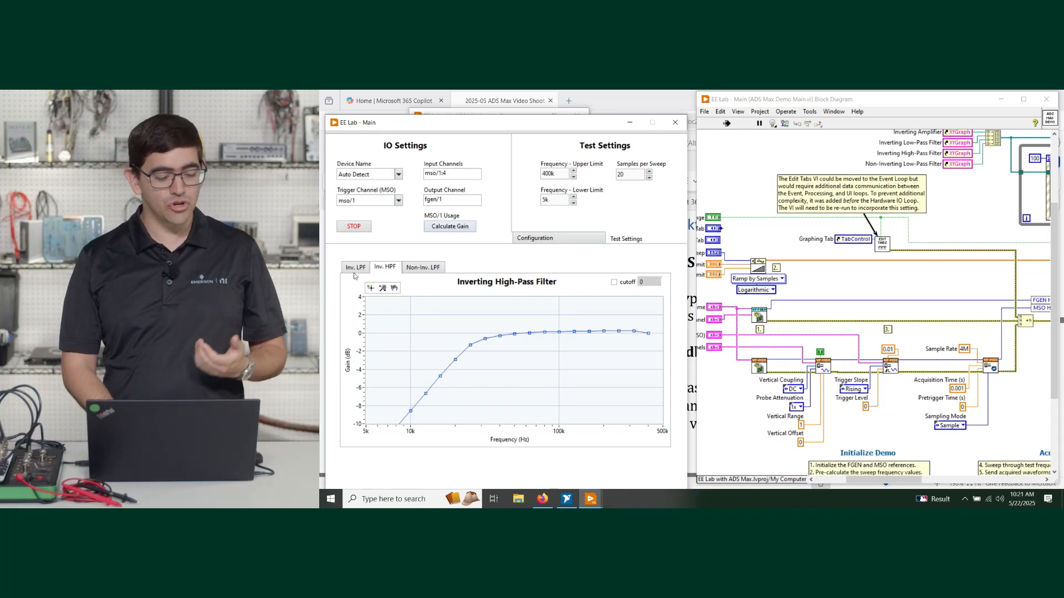
# View the Inv. LPF gain plot, then the Non-Inv. LPF gain plot
pyautogui.click(355, 266)
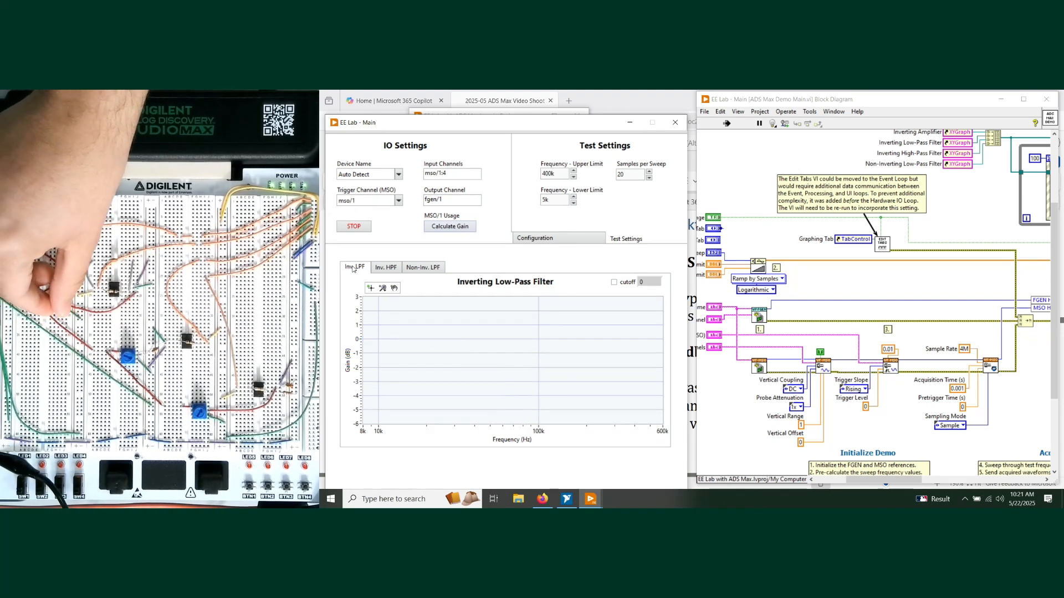
pyautogui.click(422, 267)
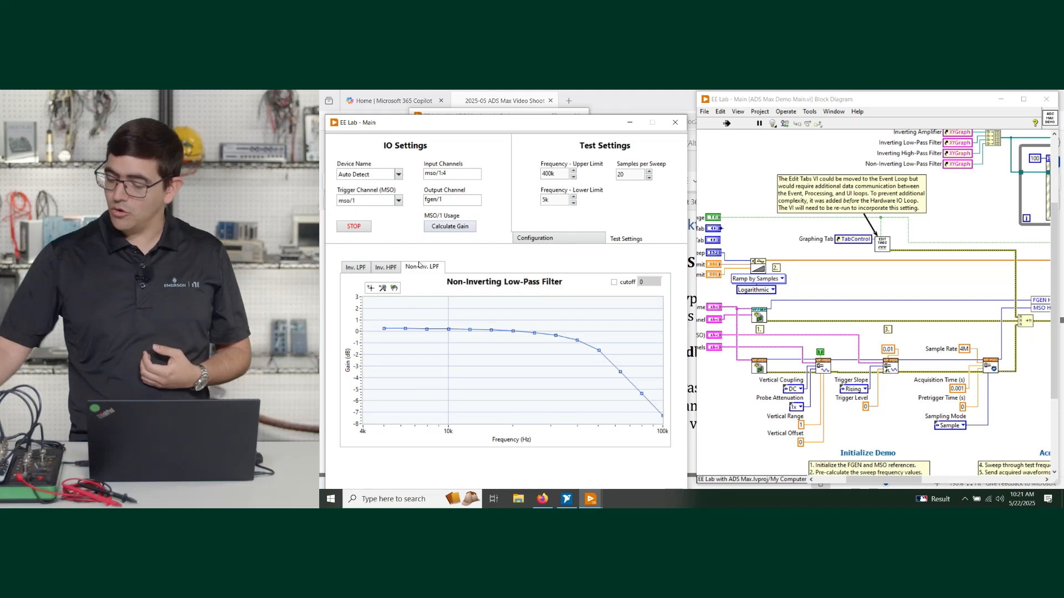